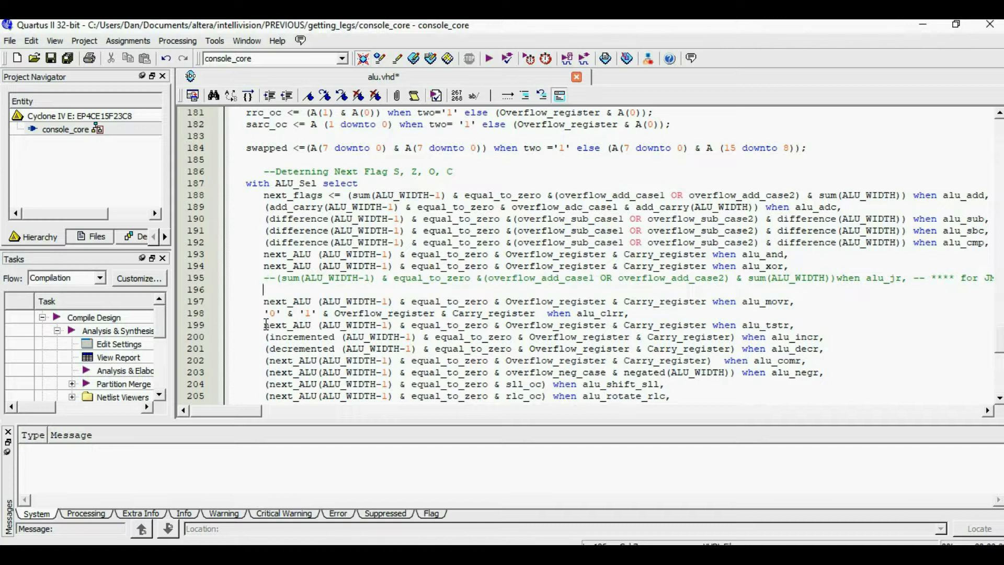
Step: On line 196, write the alu_jr flag line starting 'sign_register & zero_register', using autocomplete for sign_register
text(sign)
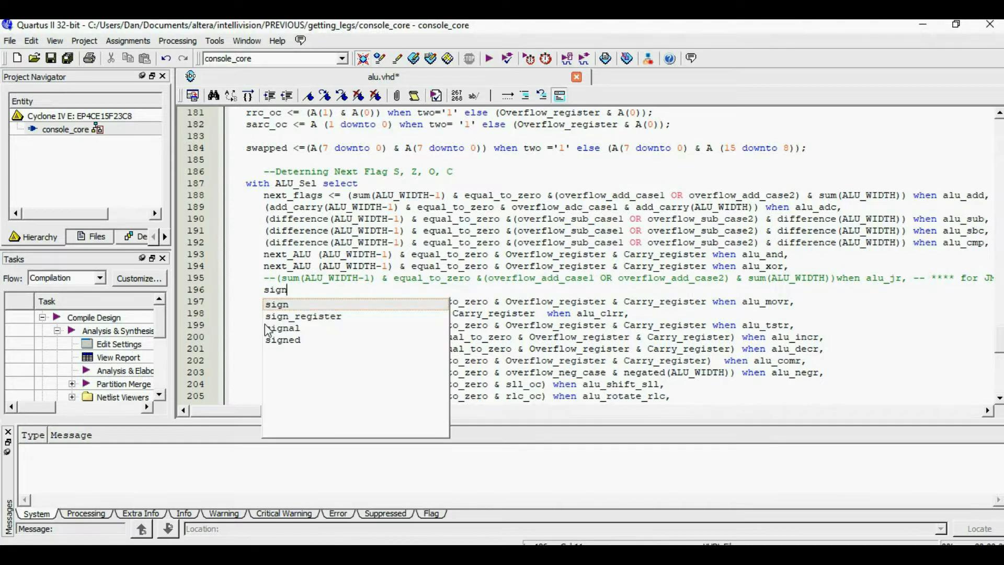
click(303, 316)
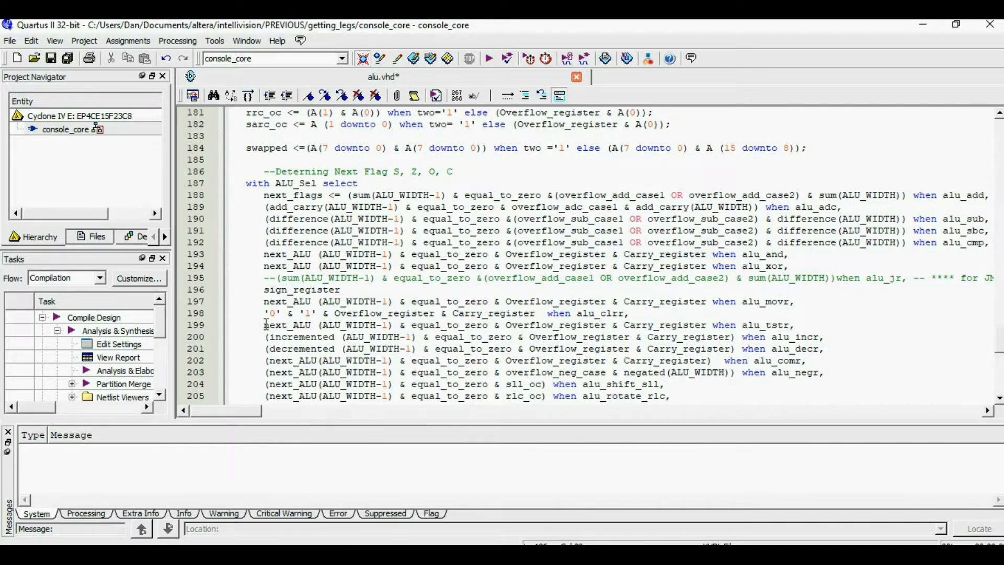
text(&)
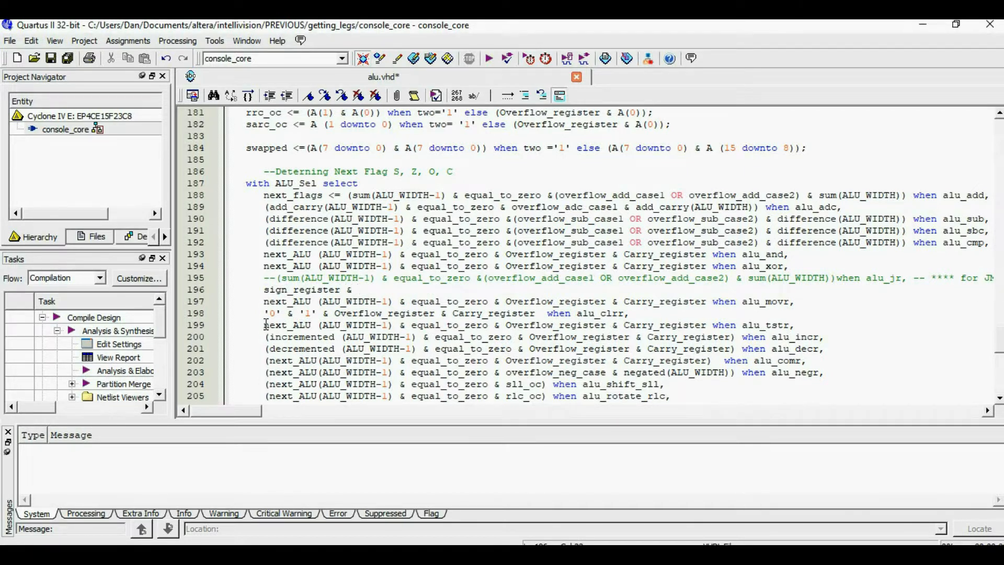
text(zer)
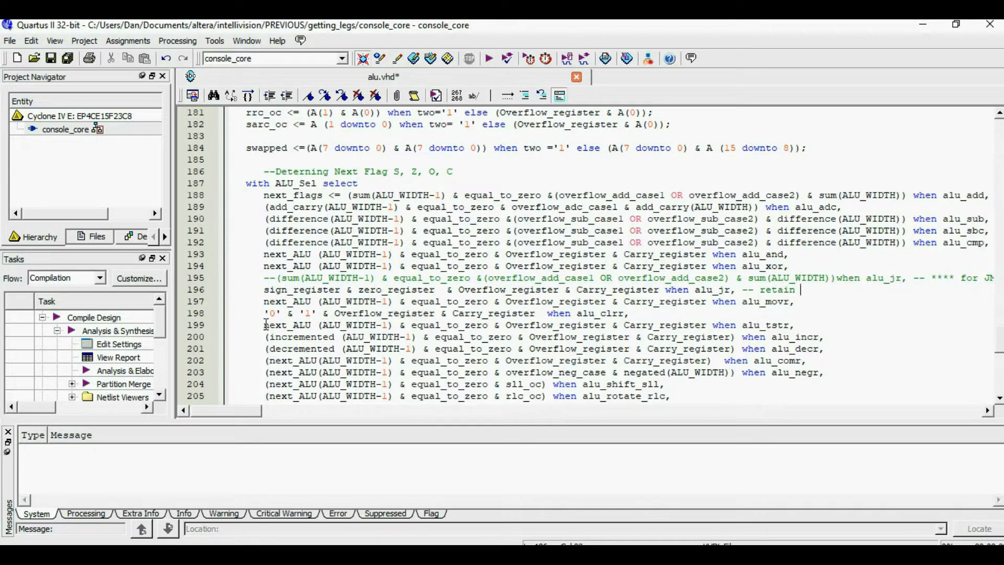
text(register)
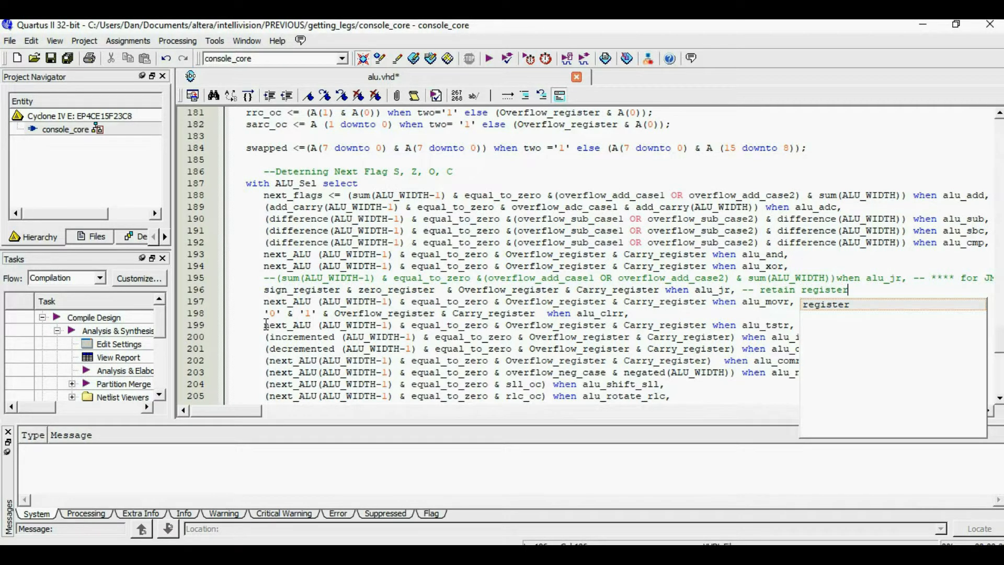